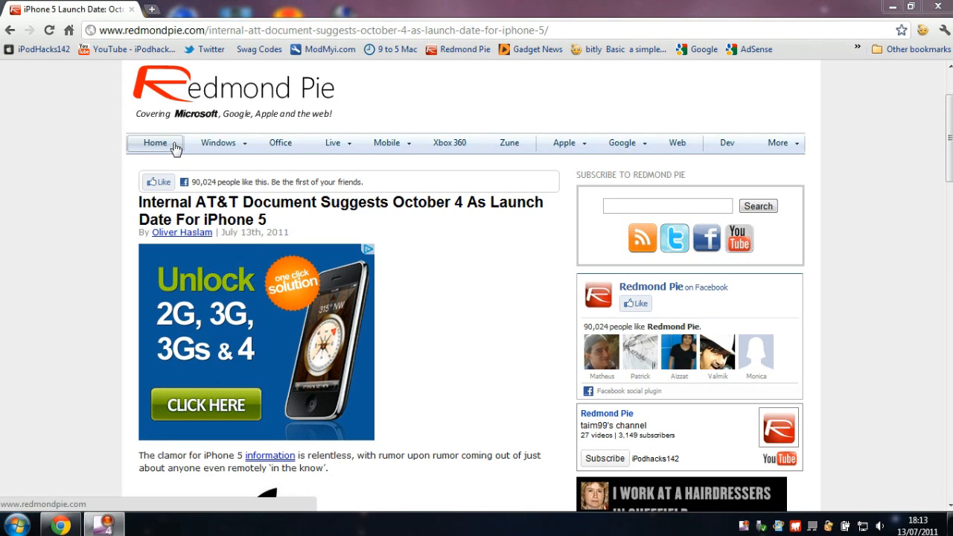
{"action": "mouse_move", "coordinate": [223, 219]}
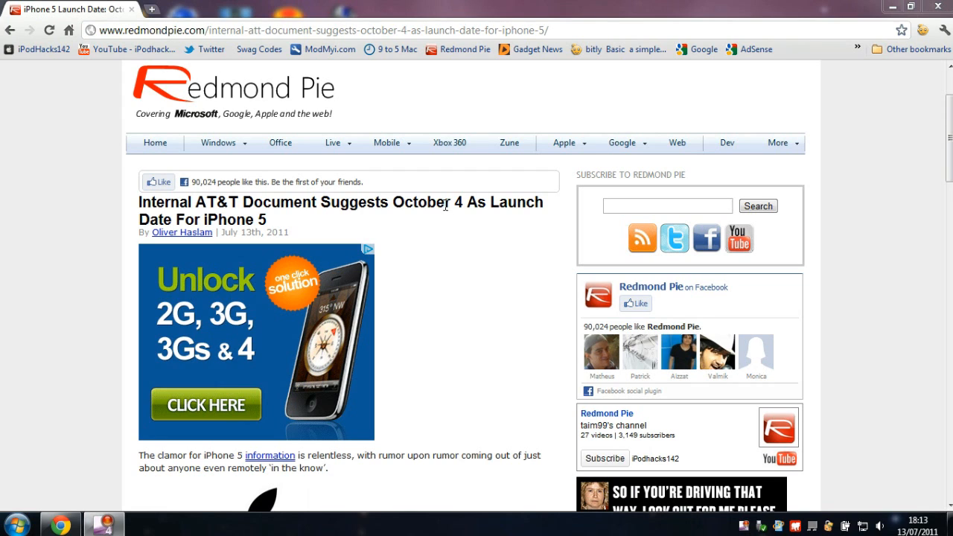
{"action": "mouse_move", "coordinate": [482, 277]}
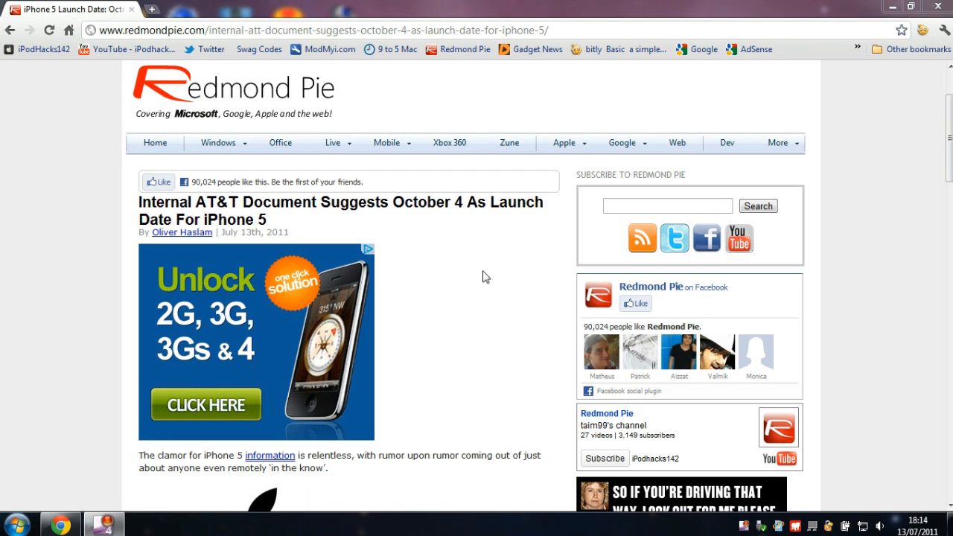
- Scroll to the article body on AT&T's insurance fee change and the October 4 date
{"action": "scroll", "scroll_direction": "down", "scroll_amount": 3}
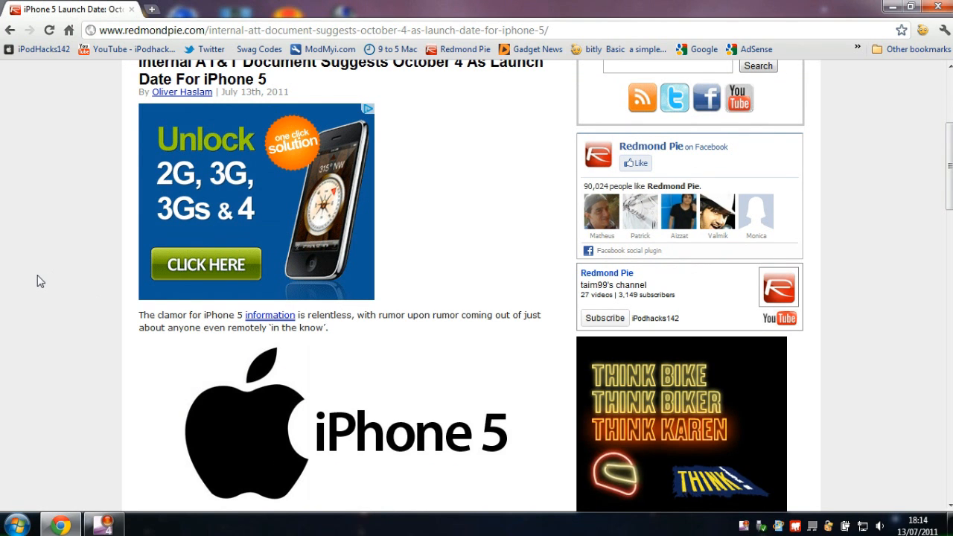
{"action": "scroll", "scroll_direction": "down", "scroll_amount": 3}
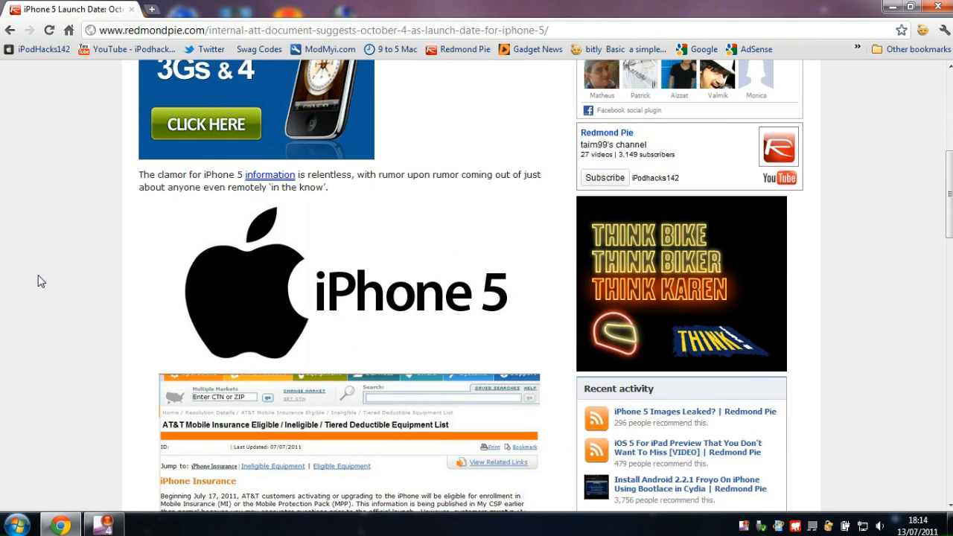
{"action": "scroll", "scroll_direction": "up", "scroll_amount": 3}
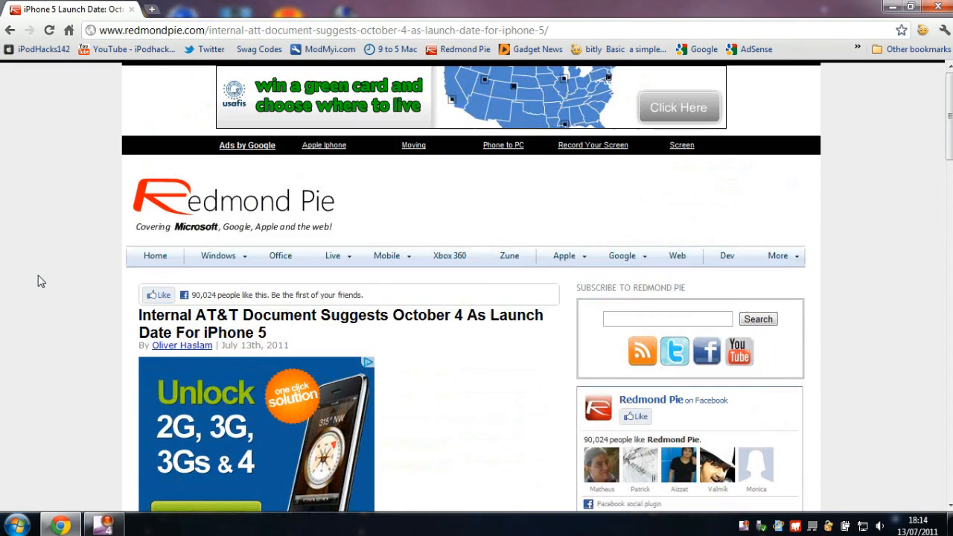
{"action": "scroll", "scroll_direction": "down", "scroll_amount": 3}
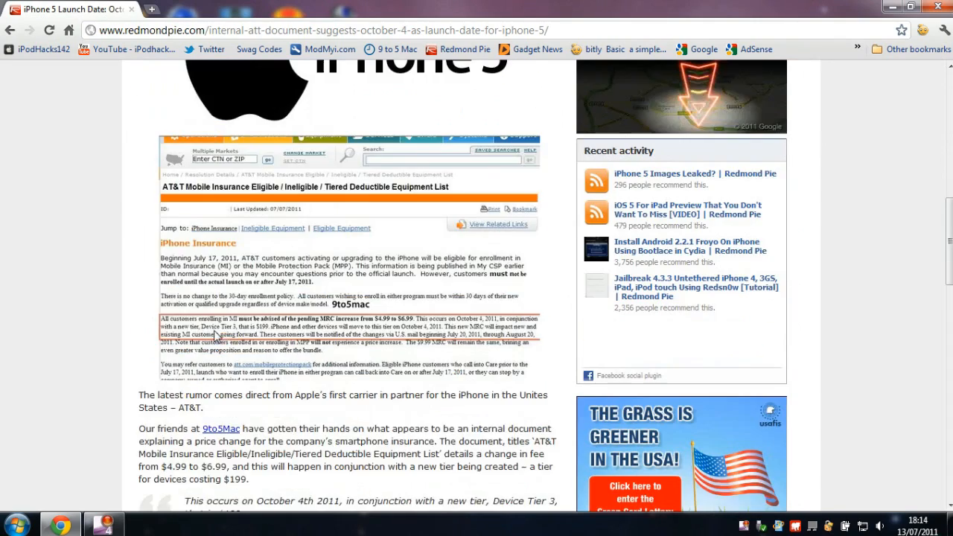
{"action": "scroll", "scroll_direction": "down", "scroll_amount": 3}
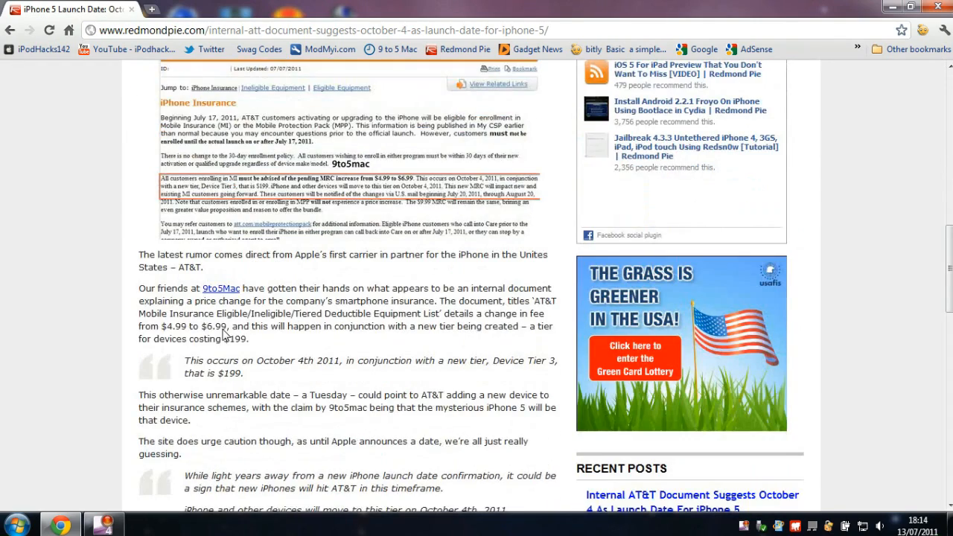
{"action": "scroll", "scroll_direction": "down", "scroll_amount": 3}
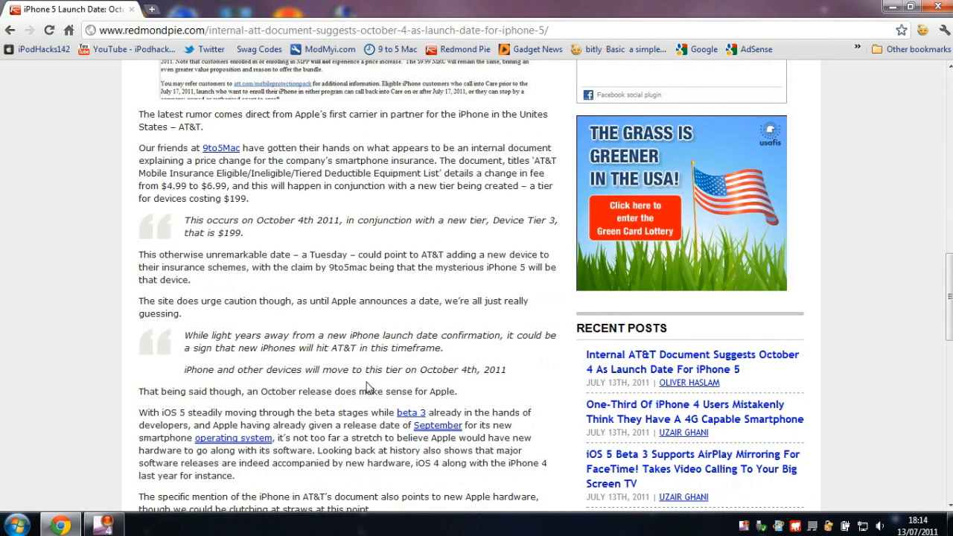
- Close the Kontera ad and highlight the 'While light years away…' quote about new iPhones
{"action": "left_click_drag", "start_coordinate": [186, 219], "coordinate": [242, 232]}
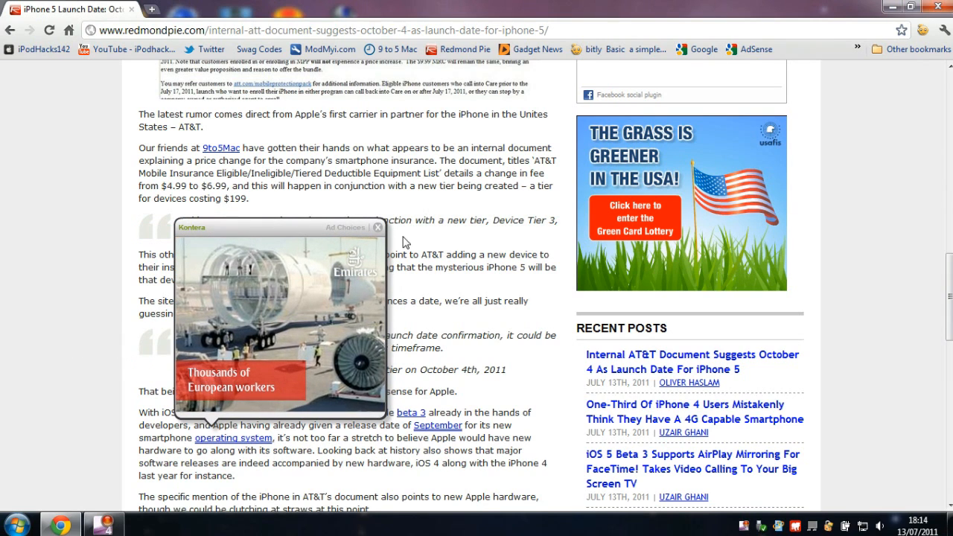
{"action": "left_click", "coordinate": [376, 227]}
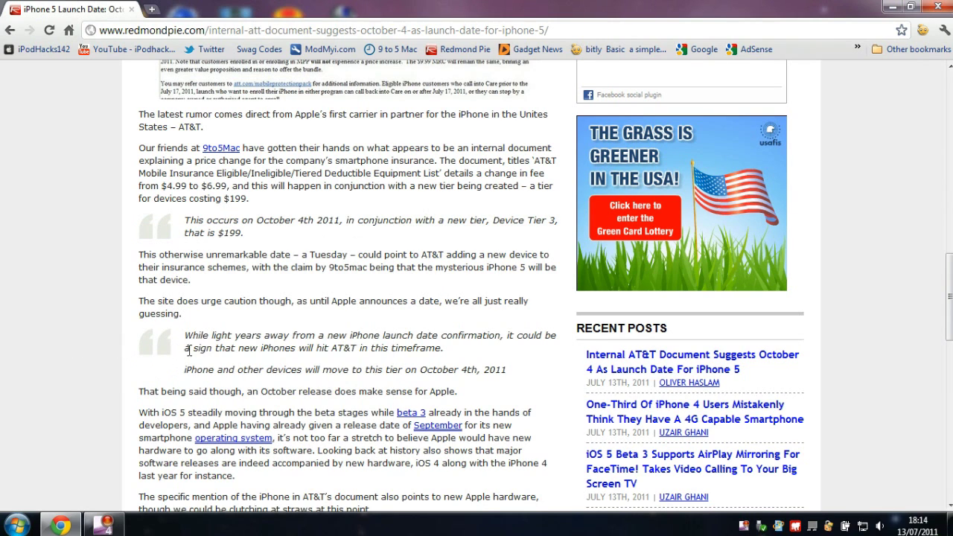
{"action": "left_click_drag", "start_coordinate": [189, 335], "coordinate": [457, 352]}
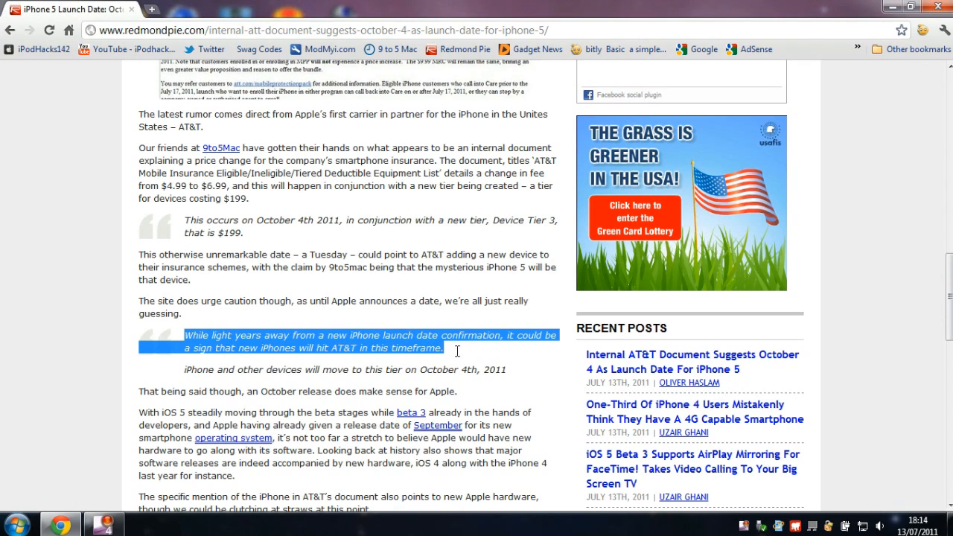
{"action": "scroll", "scroll_direction": "down", "scroll_amount": 3}
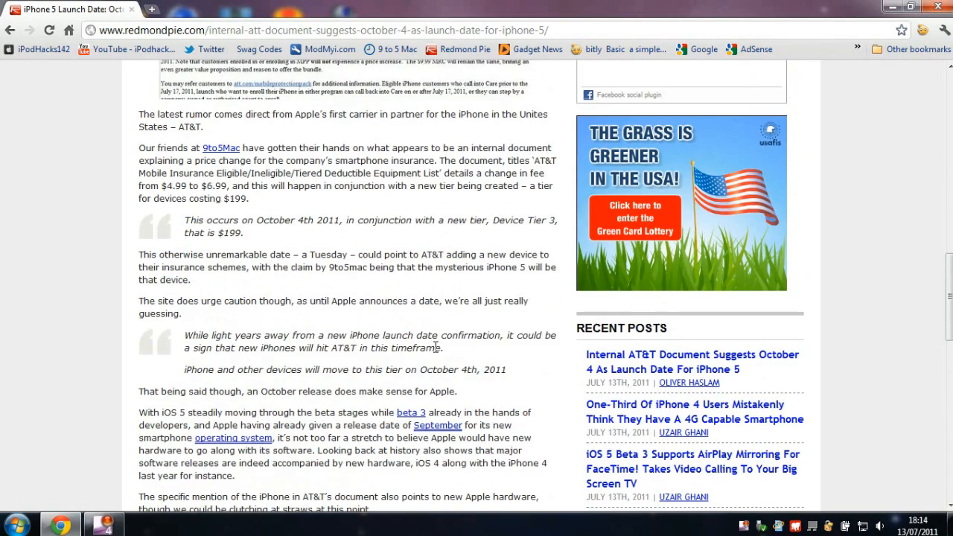
{"action": "scroll", "scroll_direction": "up", "scroll_amount": 3}
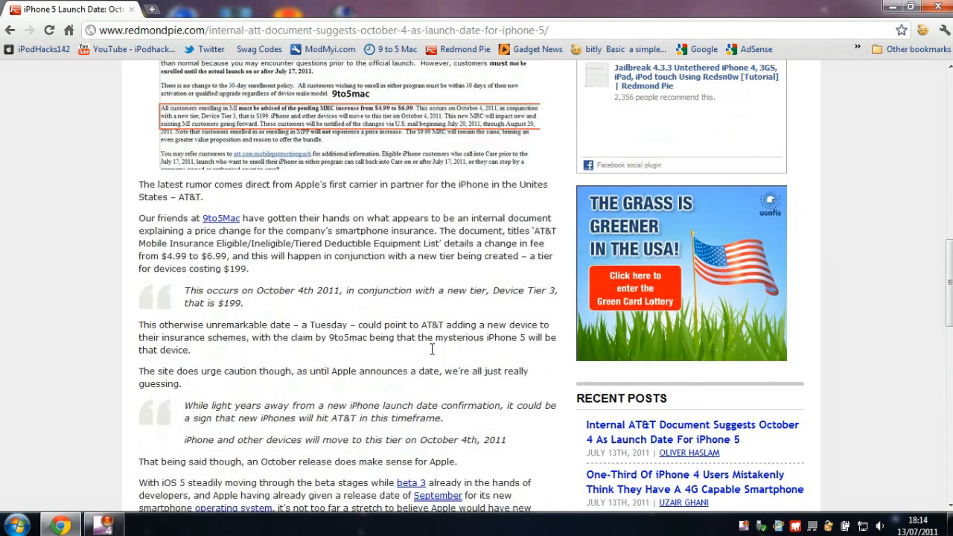